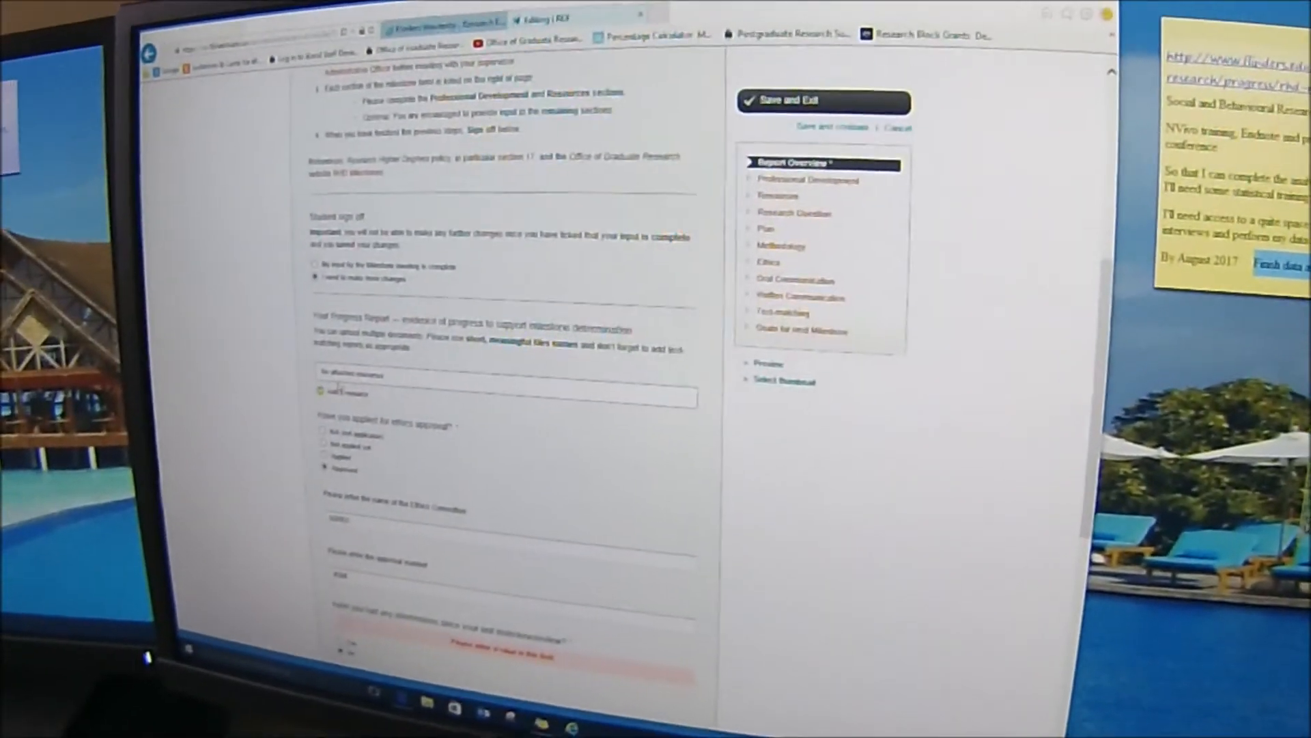
# Attach the proposal discussion paper and RHD milestones file as evidence of progress via Add resource.
pyautogui.click(351, 391)
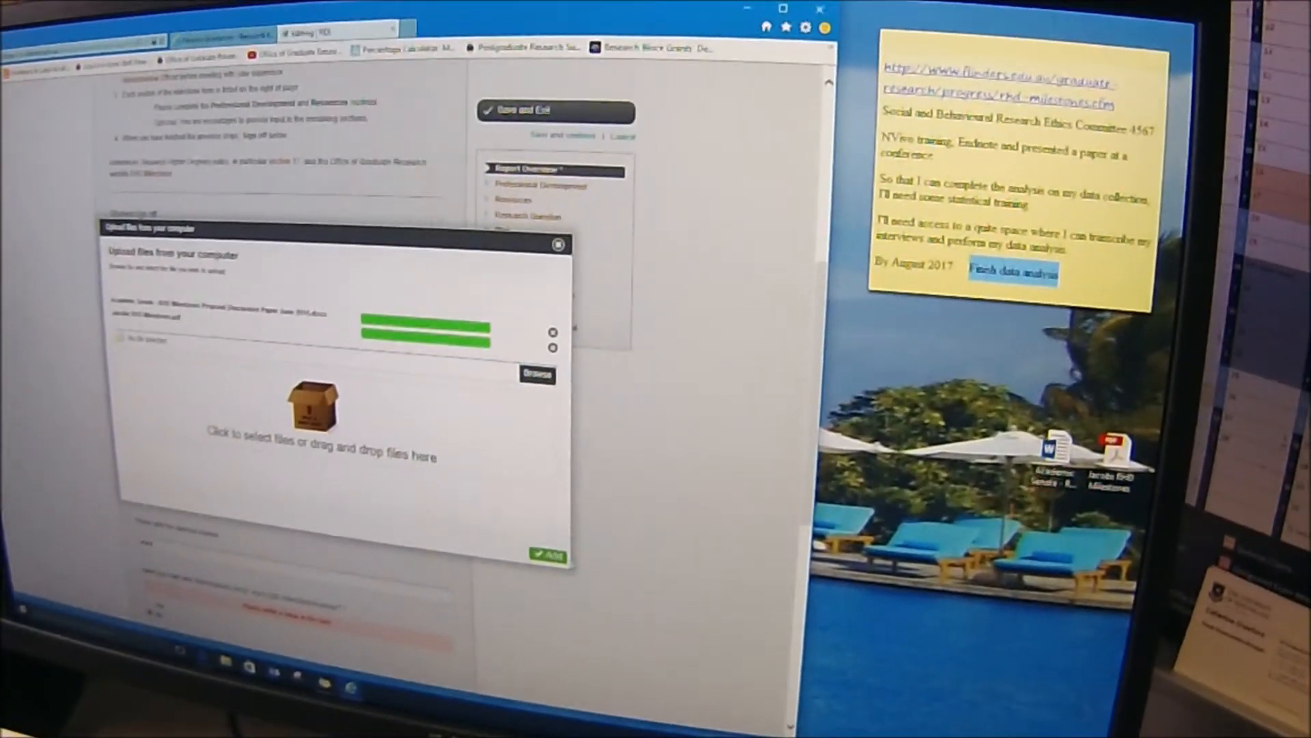
pyautogui.click(559, 244)
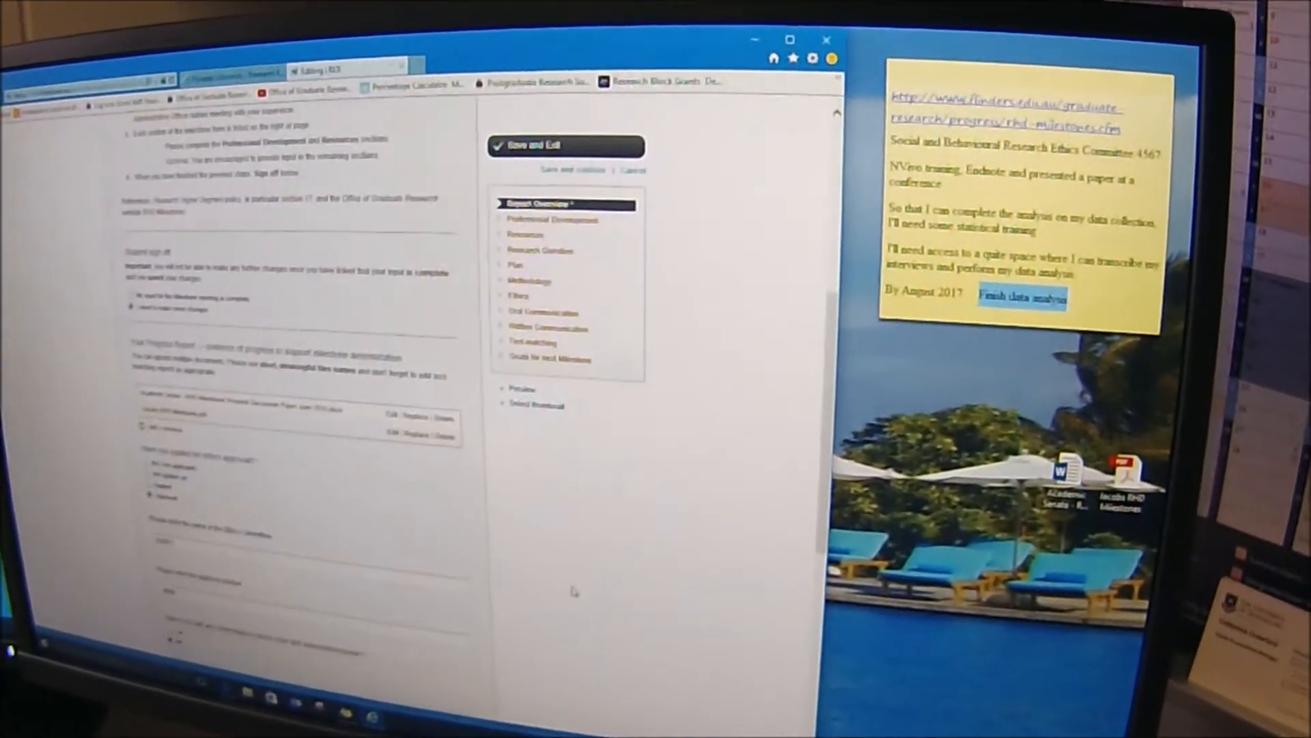